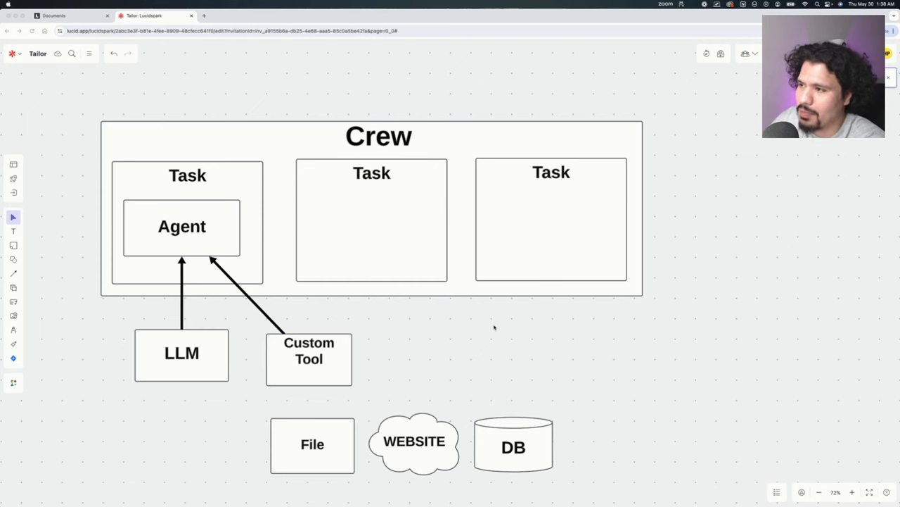
pyautogui.moveTo(451, 262)
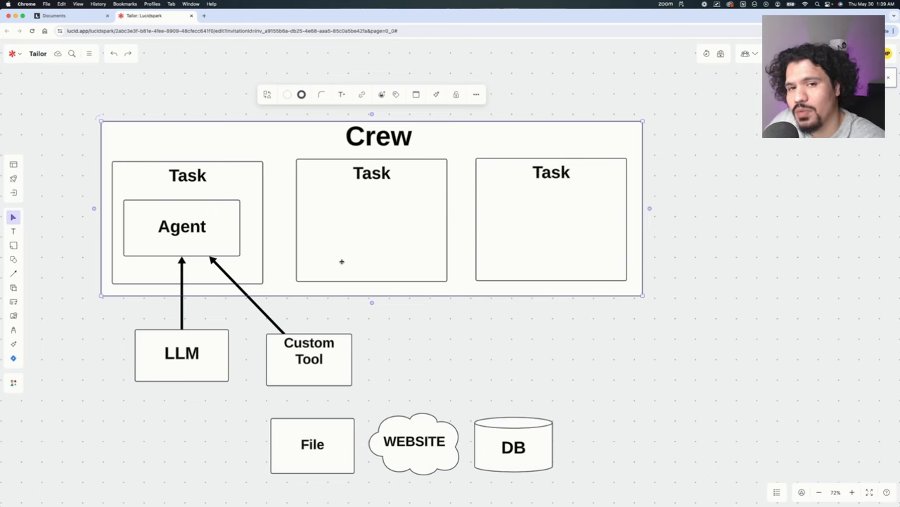
# Select the Agent box, then the WEBSITE cloud, and scroll the board right.
pyautogui.click(181, 226)
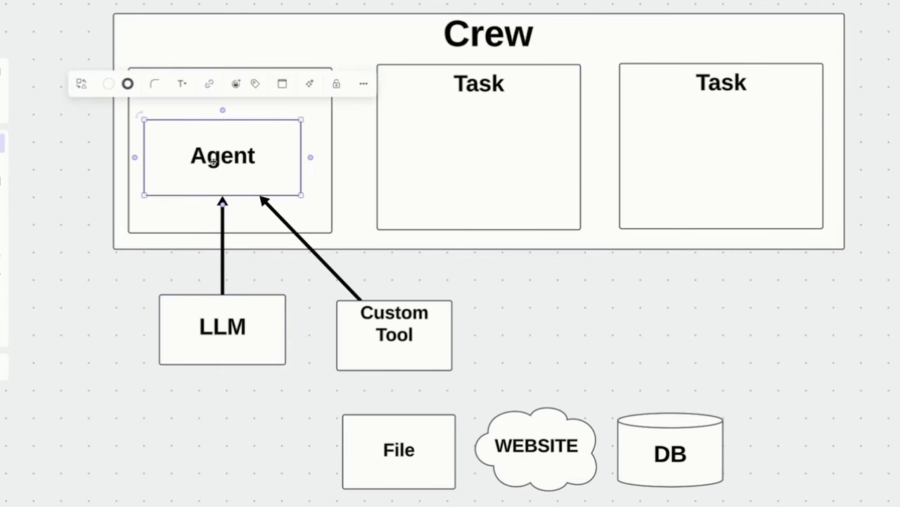
pyautogui.moveTo(225, 180)
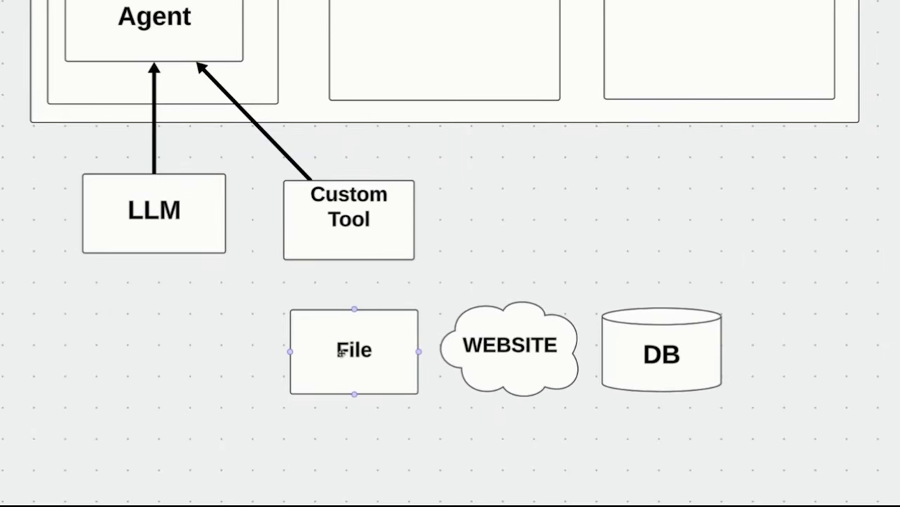
pyautogui.click(510, 345)
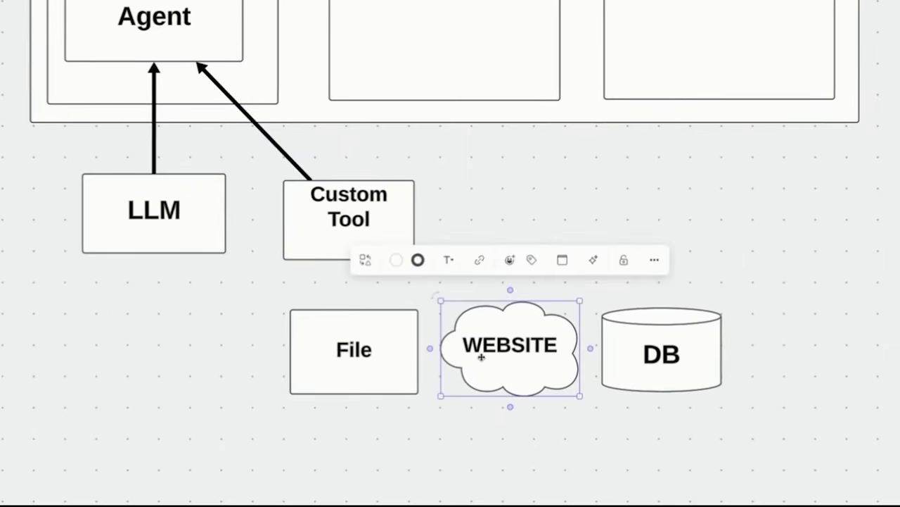
pyautogui.hscroll(3)
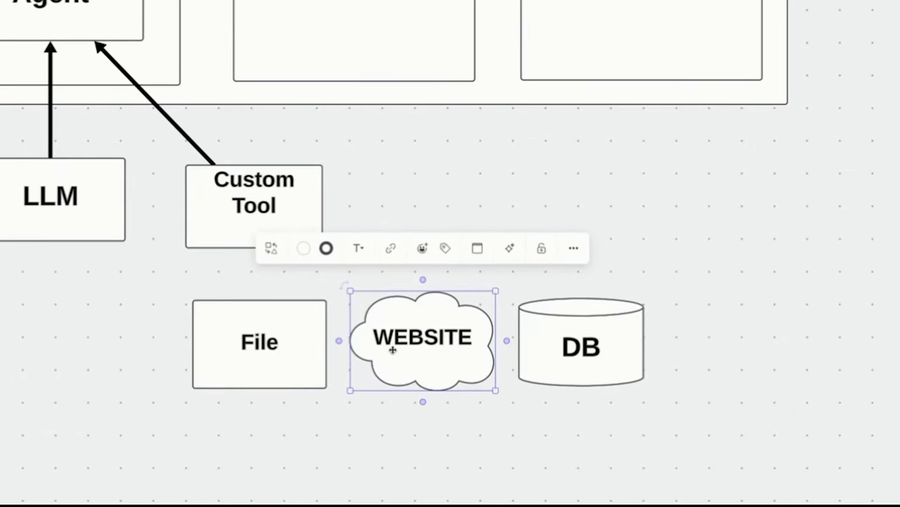
pyautogui.moveTo(401, 193)
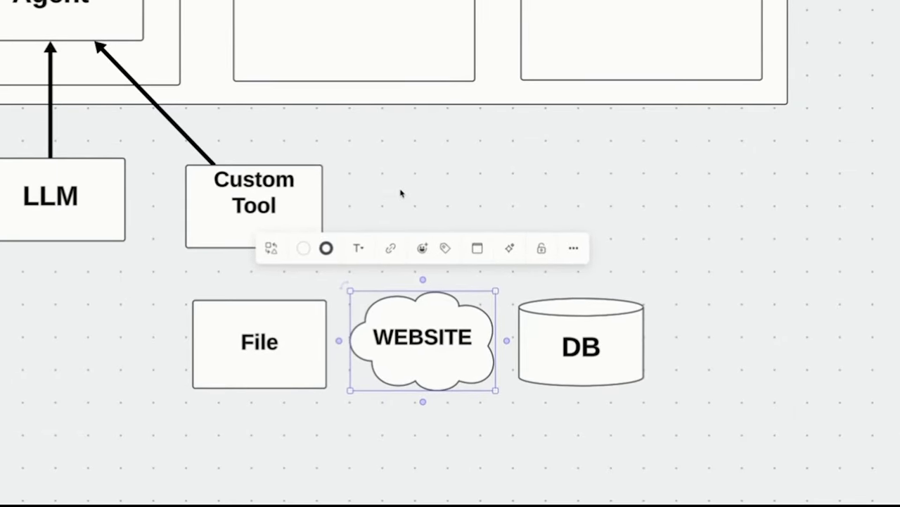
pyautogui.moveTo(422, 364)
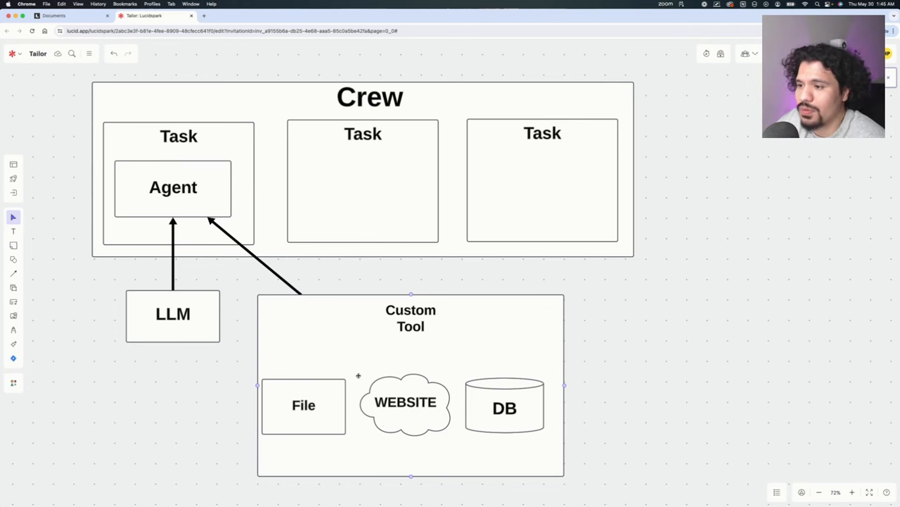
pyautogui.moveTo(339, 354)
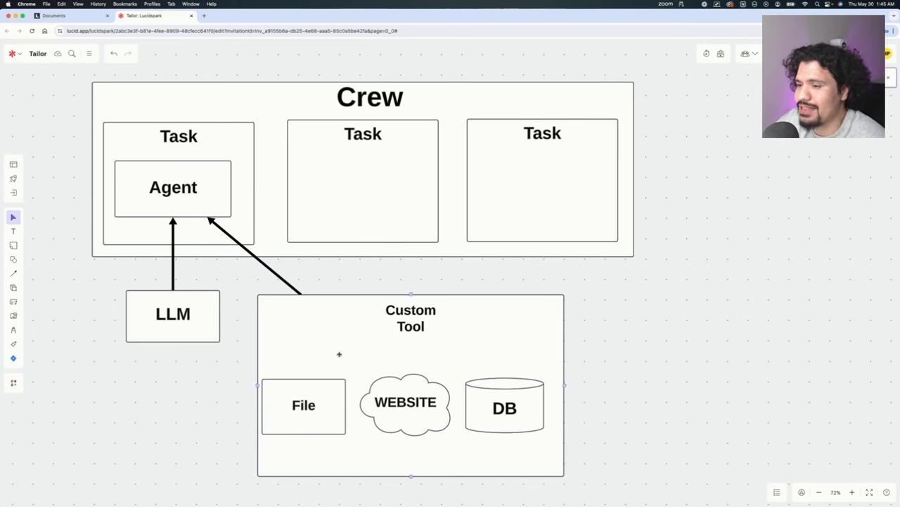
pyautogui.click(172, 313)
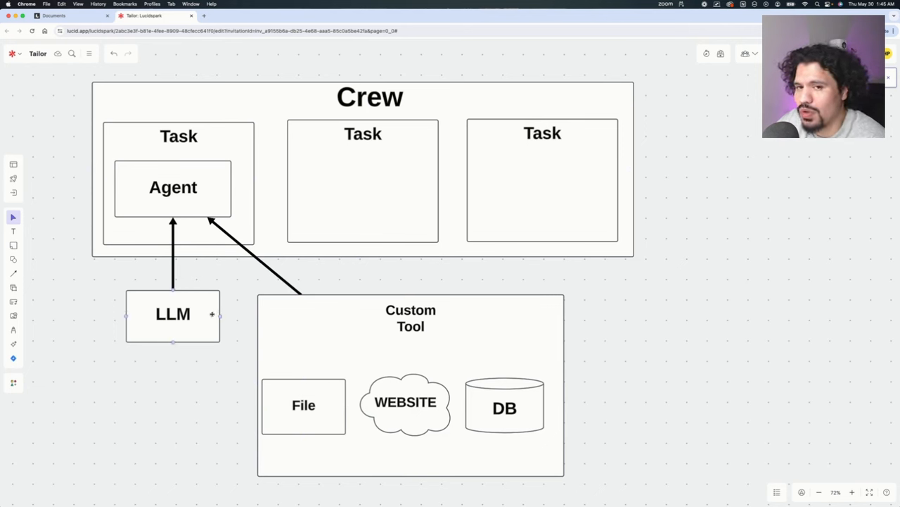
pyautogui.click(410, 317)
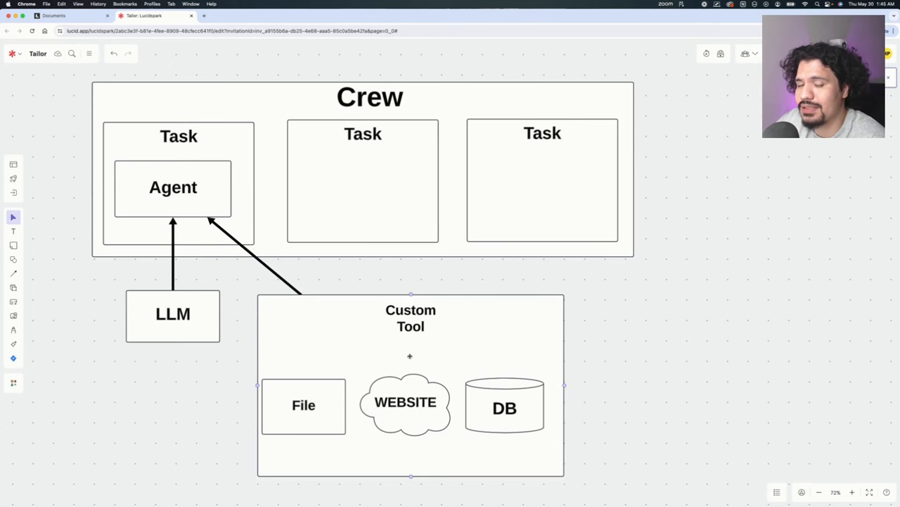
pyautogui.moveTo(357, 339)
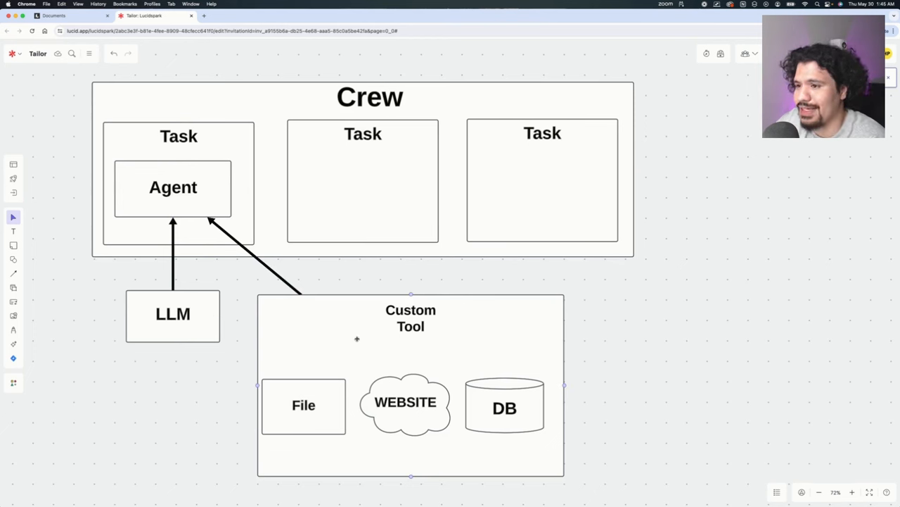
pyautogui.click(173, 314)
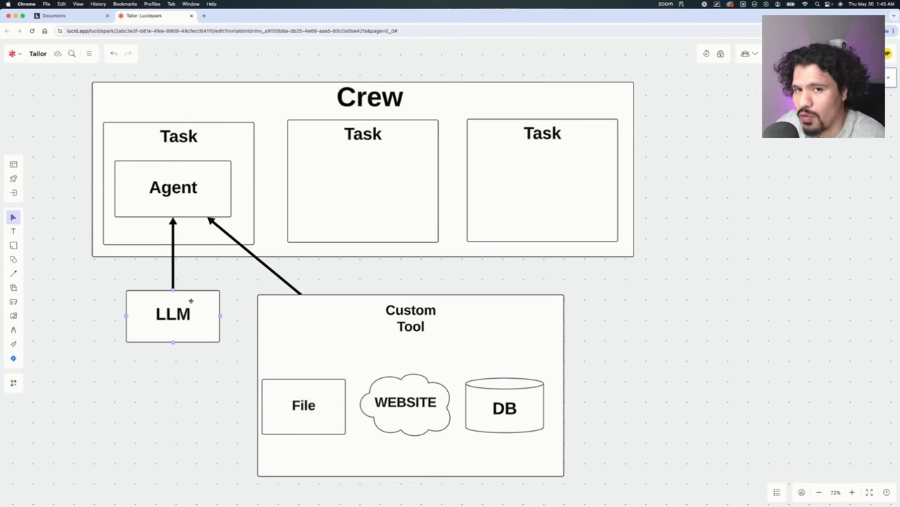
pyautogui.click(232, 342)
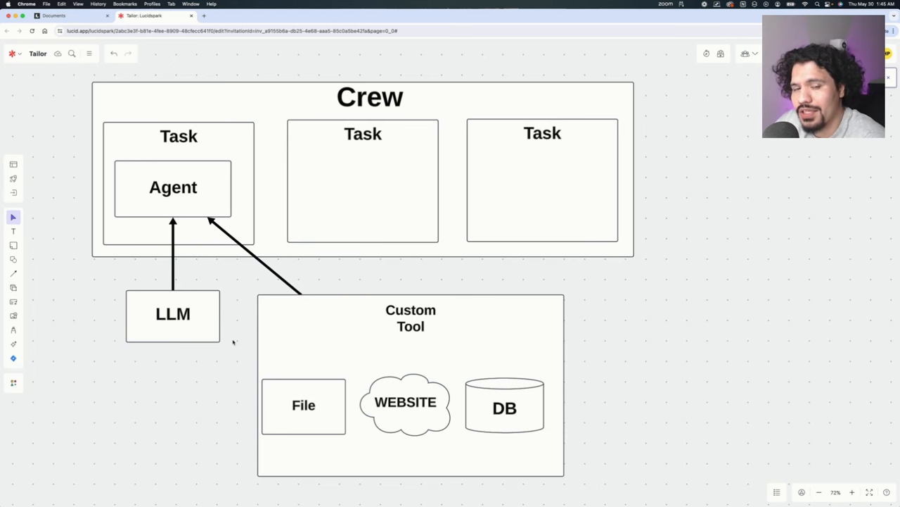